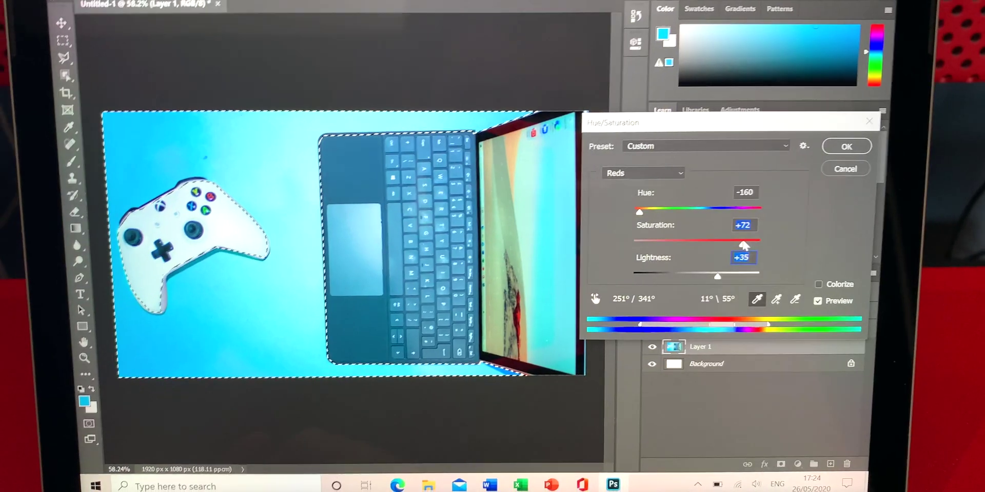
Shift the Reds to hue −160, saturation +72 and lightness +35 with the sliders.
left_click_drag(637, 211, 672, 214)
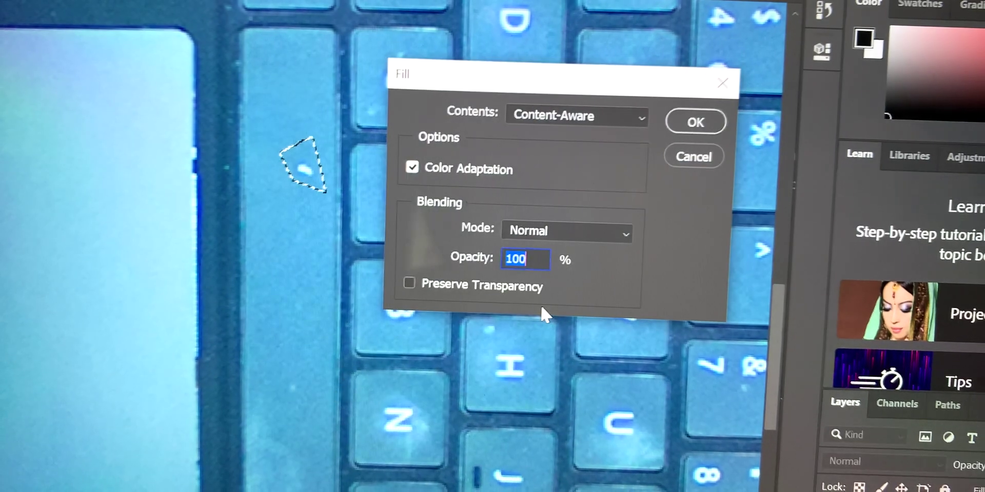
Apply a Content-Aware fill with Color Adaptation at 100% opacity over the keyboard blemish.
left_click(694, 122)
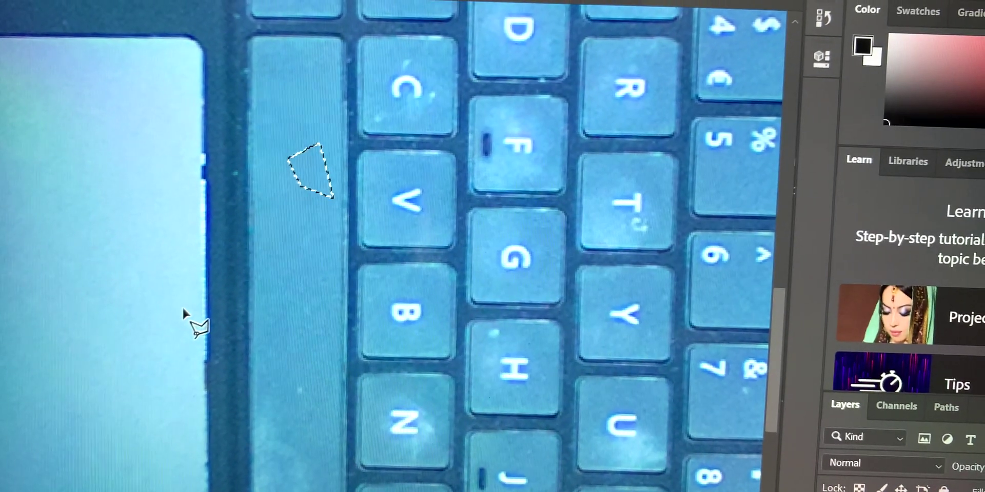